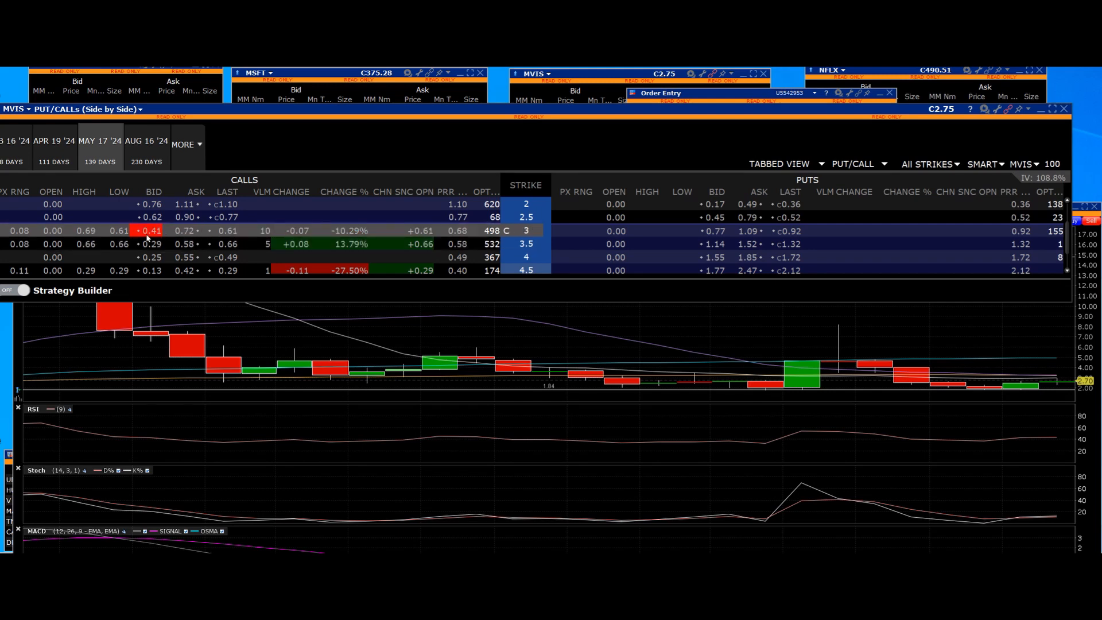
pyautogui.moveTo(148, 232)
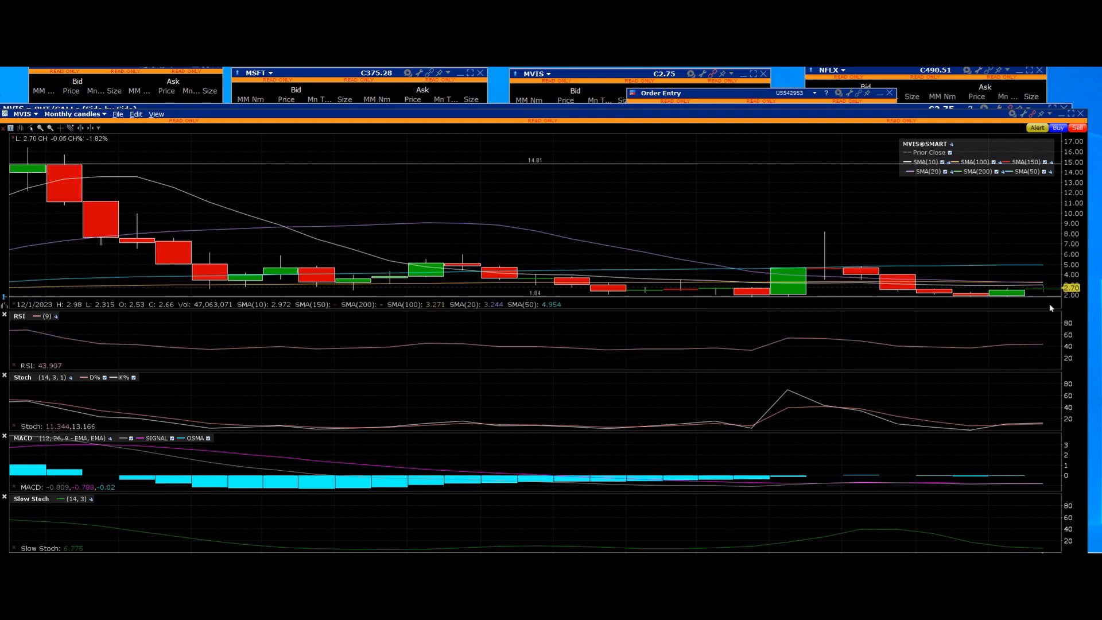
pyautogui.moveTo(1046, 312)
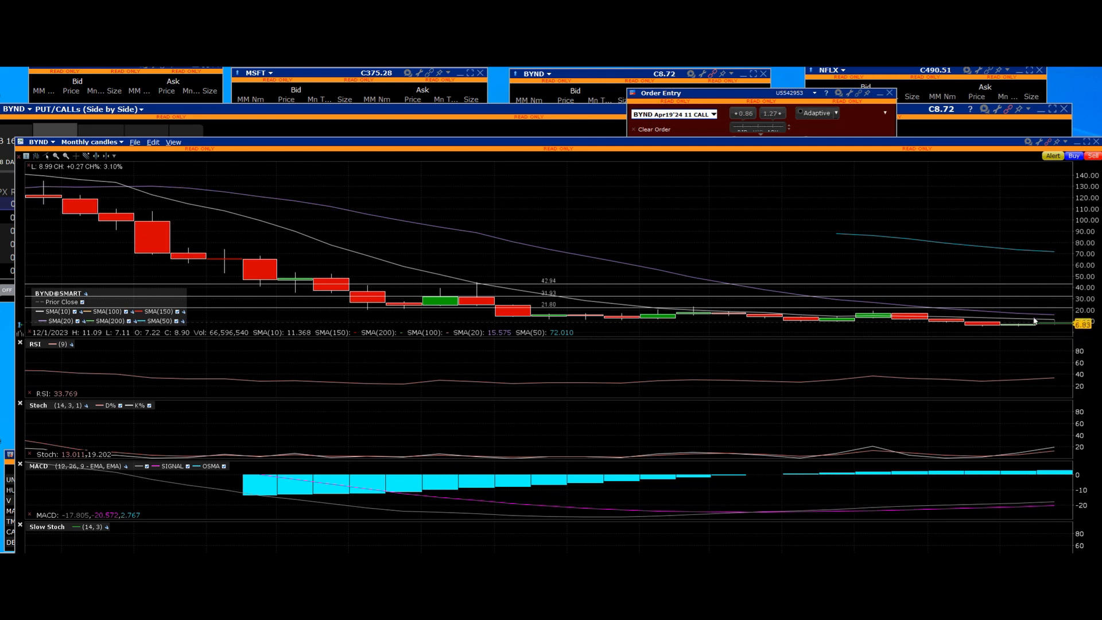
pyautogui.moveTo(131, 232)
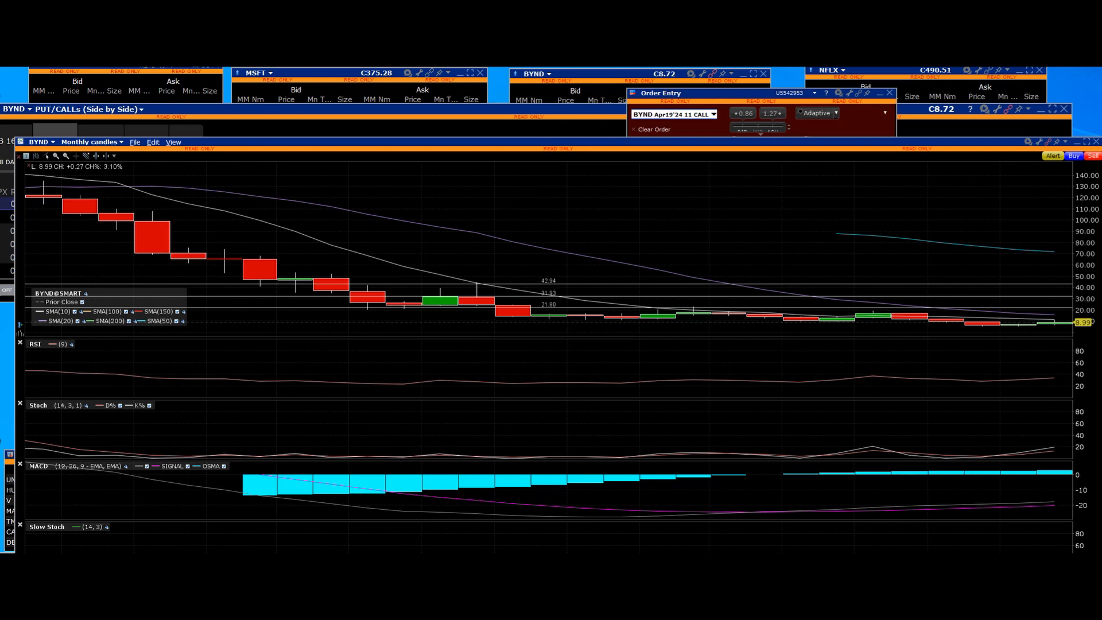
pyautogui.moveTo(1058, 348)
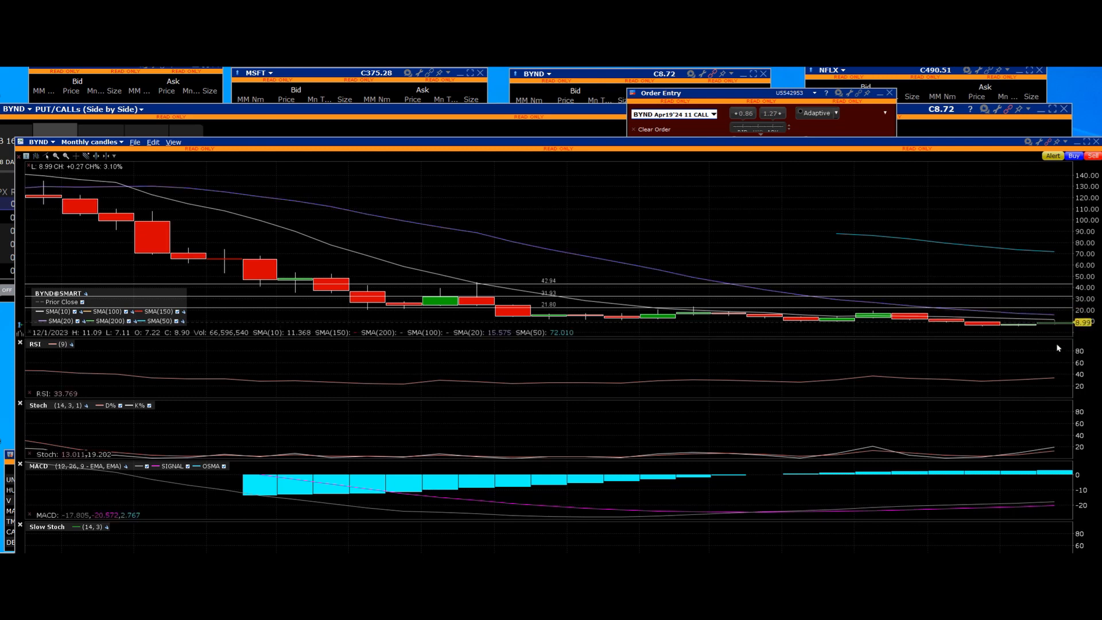
pyautogui.moveTo(1058, 335)
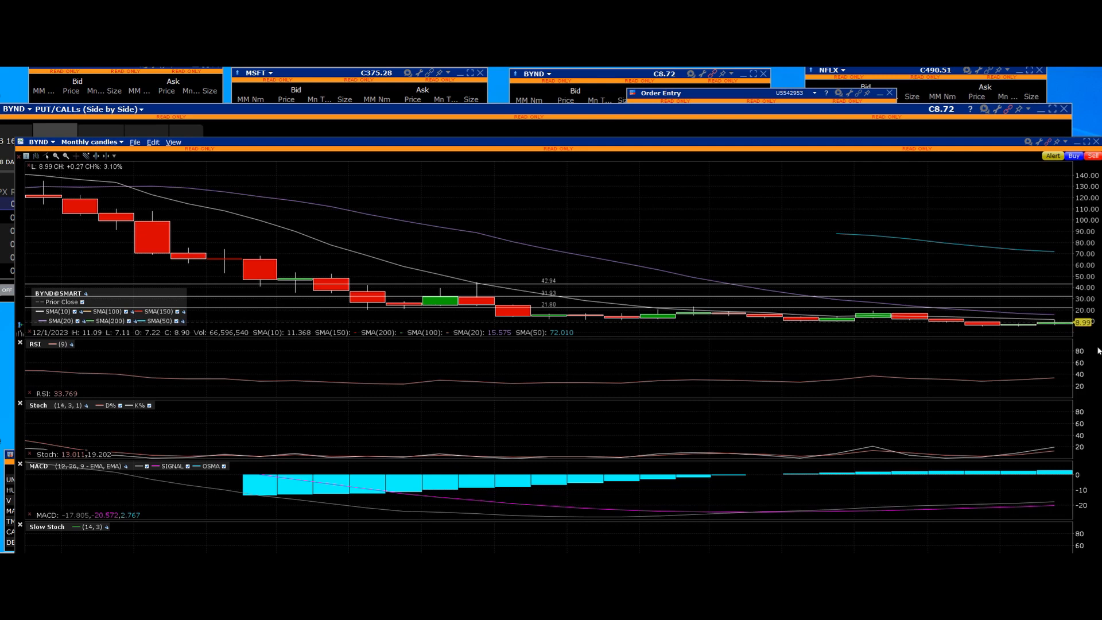
pyautogui.moveTo(1094, 350)
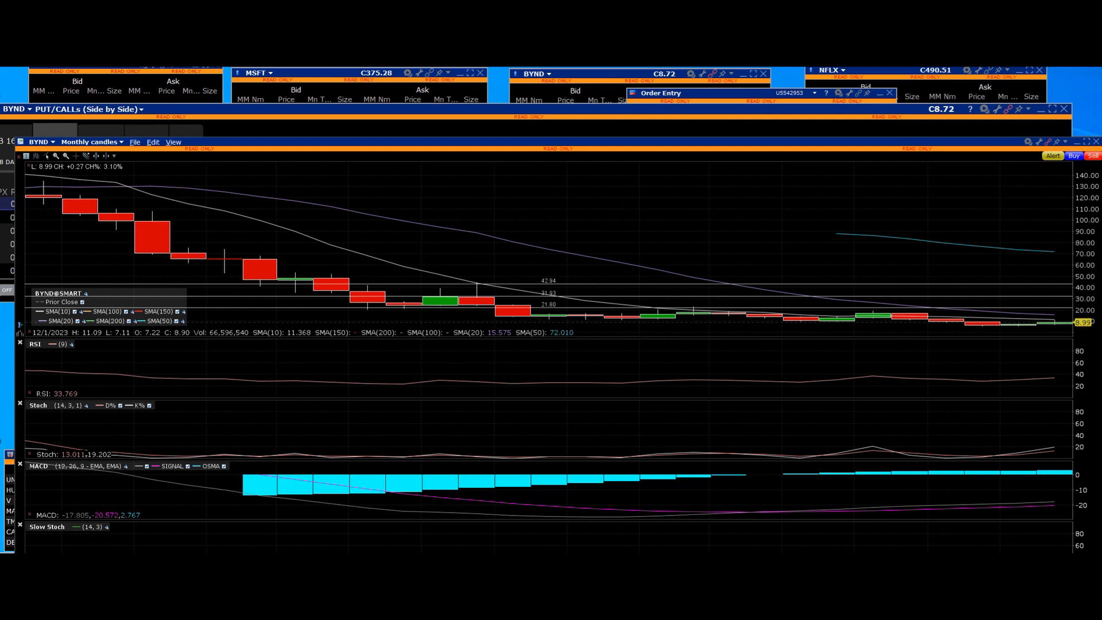